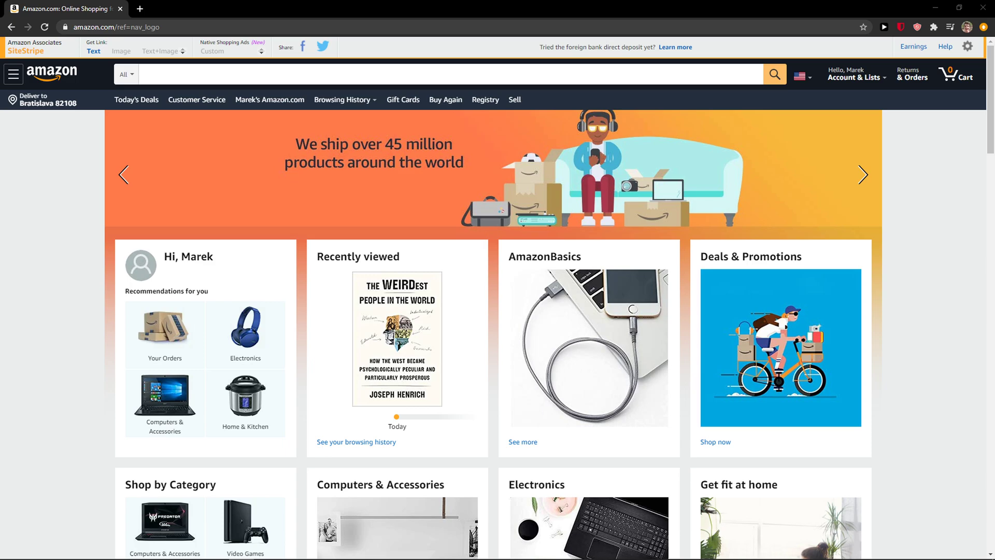
mouse_move(924, 141)
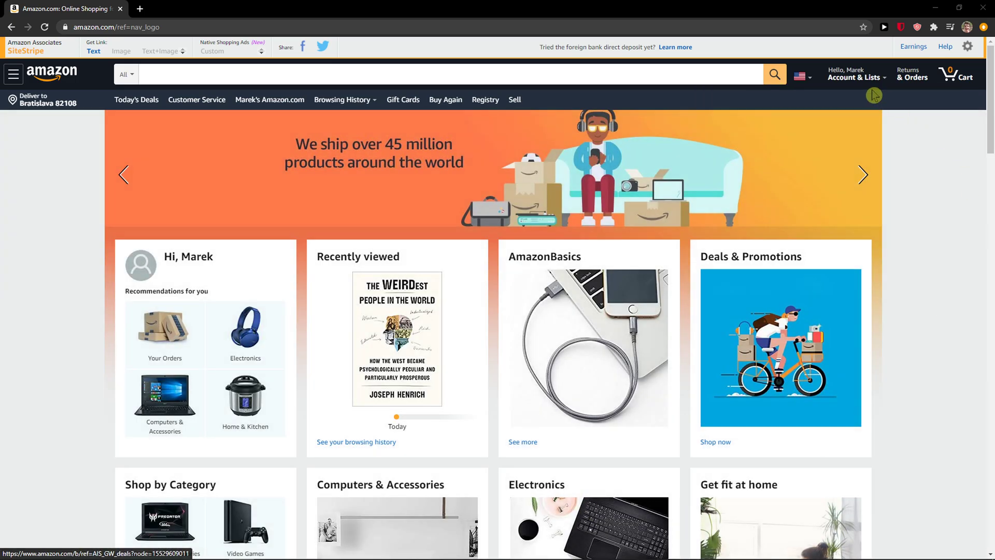
- Navigate from Account & Lists to the amazon.de account overview and its Profile settings page
left_click(856, 73)
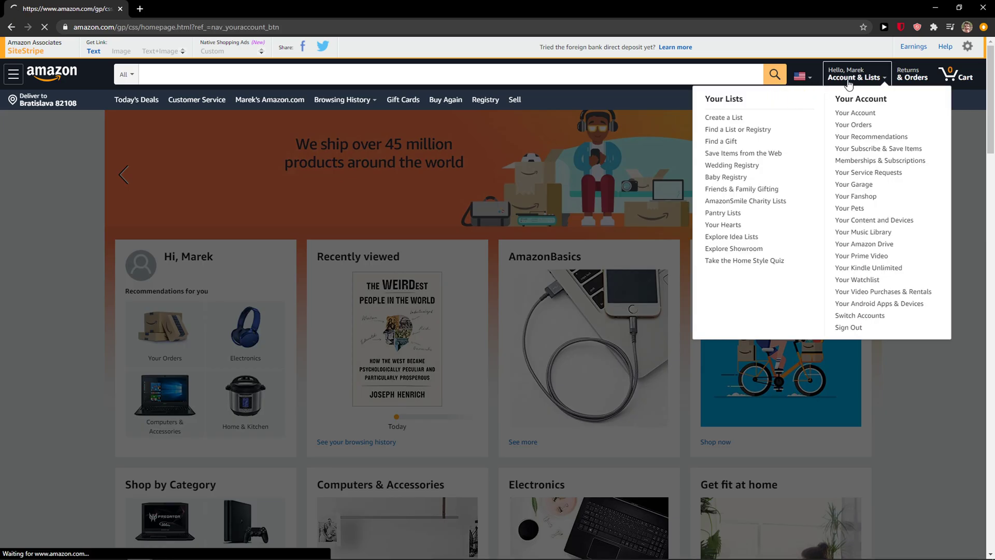
left_click(855, 113)
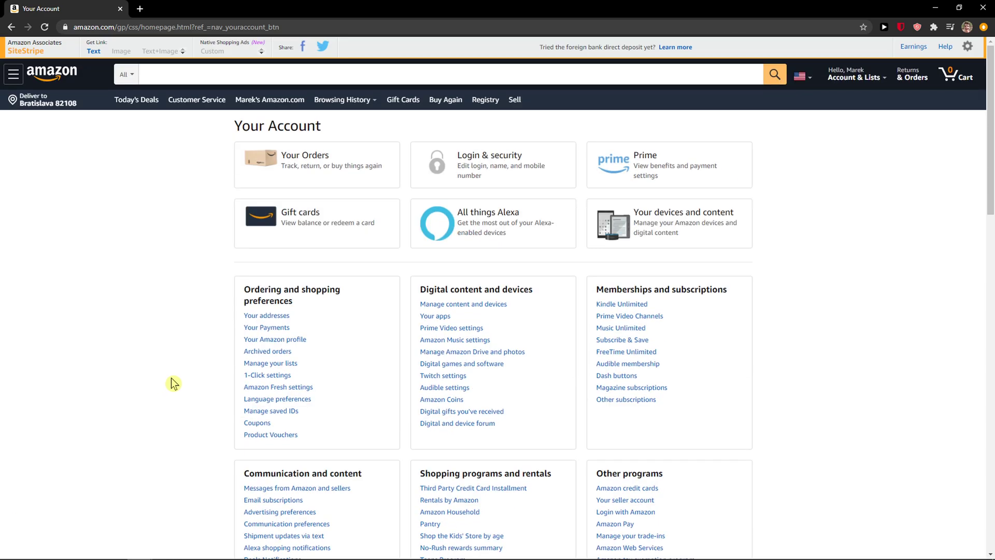
scroll("down", 3)
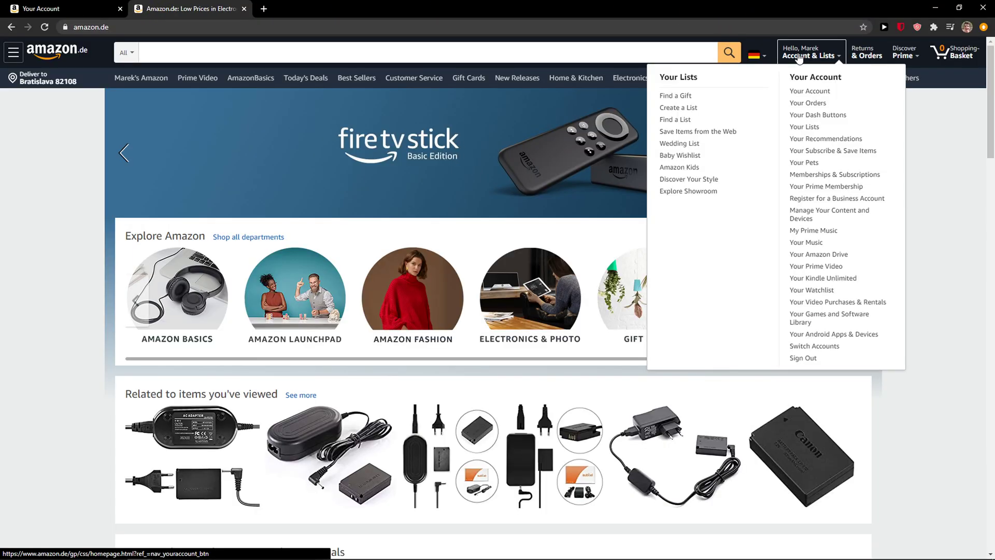
left_click(810, 92)
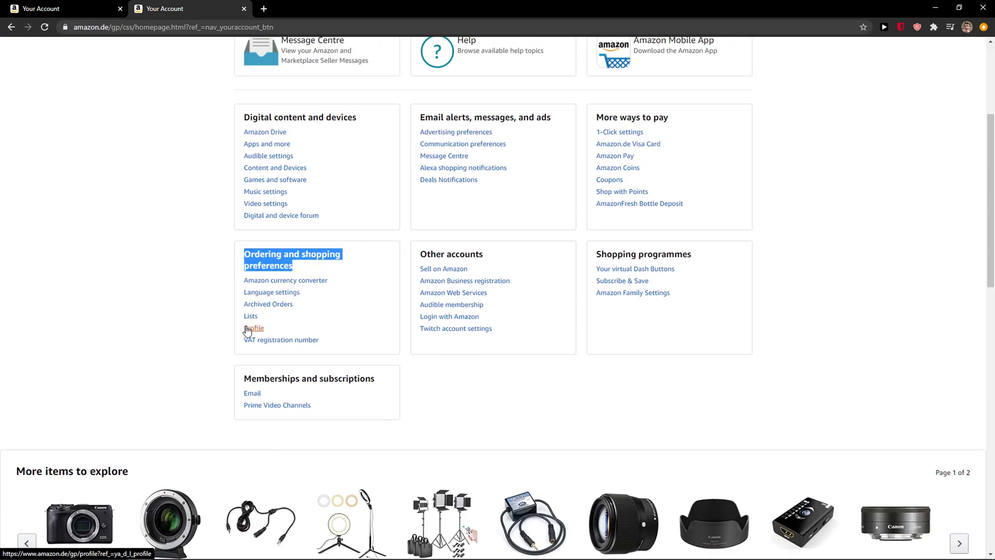
left_click(254, 327)
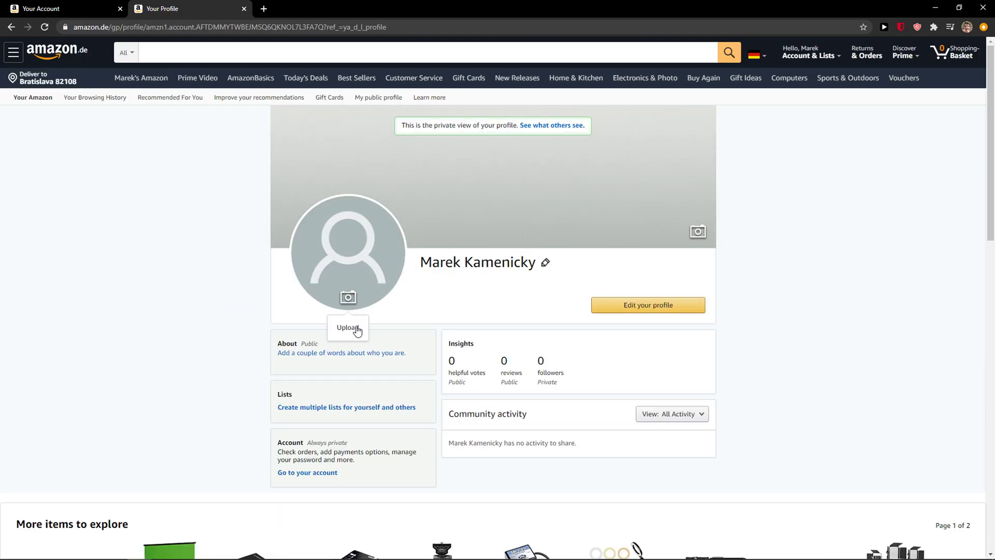
- Upload a personal photo as the new avatar via the camera icon's Upload option
left_click(349, 327)
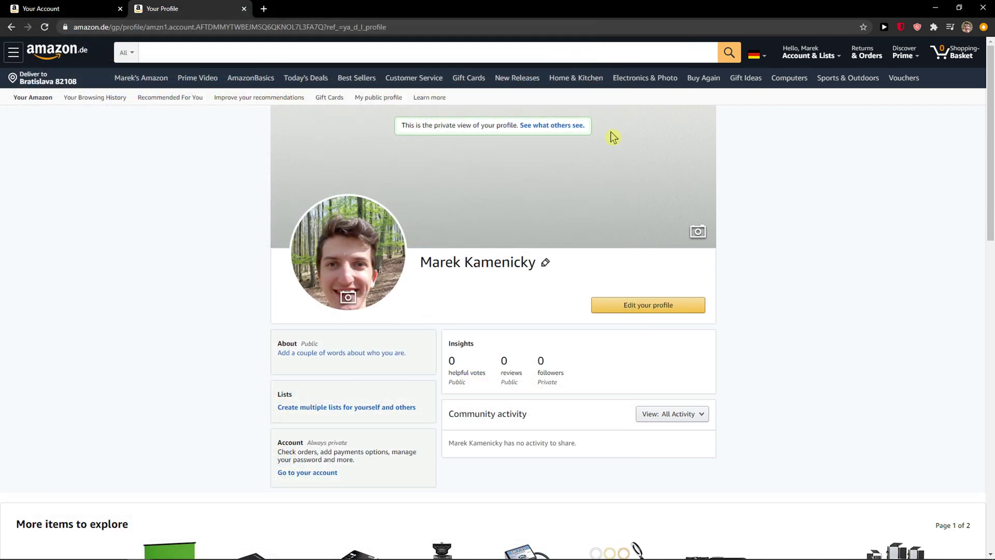
mouse_move(228, 345)
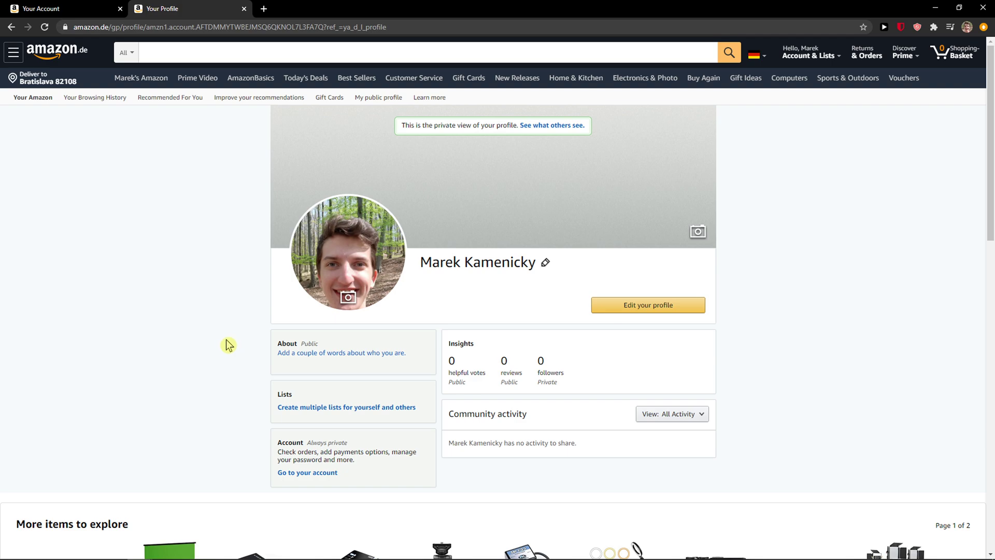